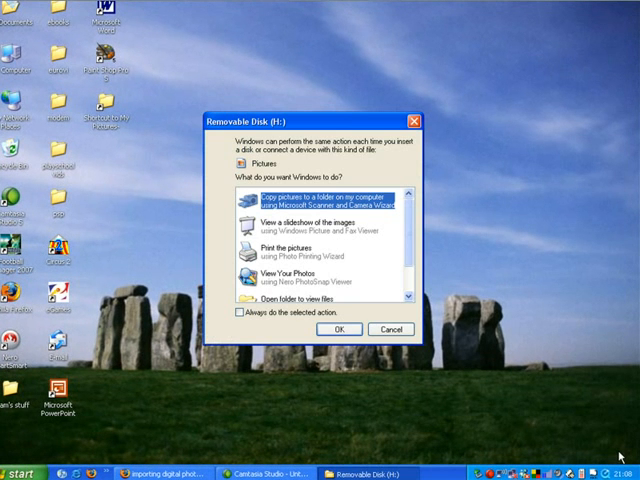
mouse_move(569, 345)
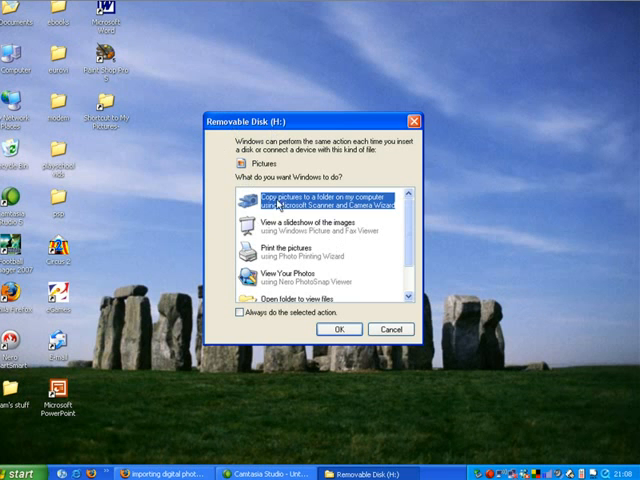
mouse_move(357, 270)
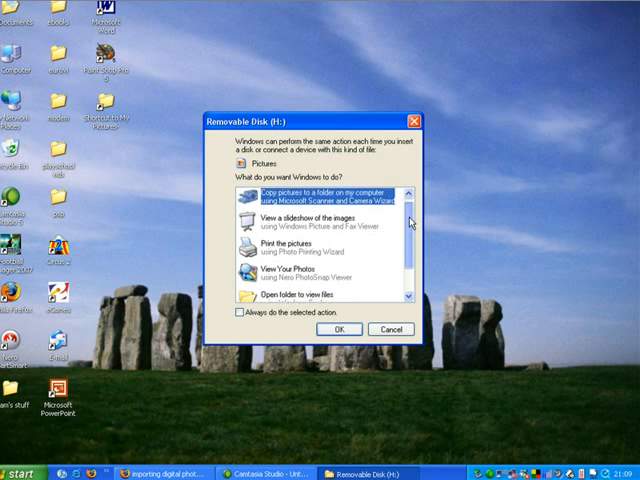
Copy the removable disk's pictures to a folder using the Scanner and Camera Wizard.
scroll(down, 3)
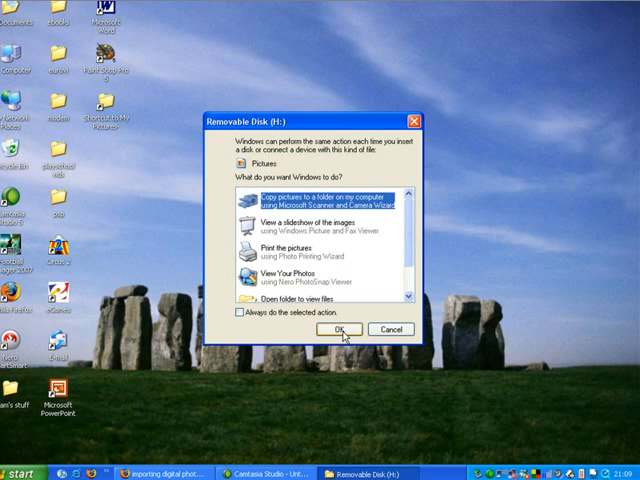
click(343, 329)
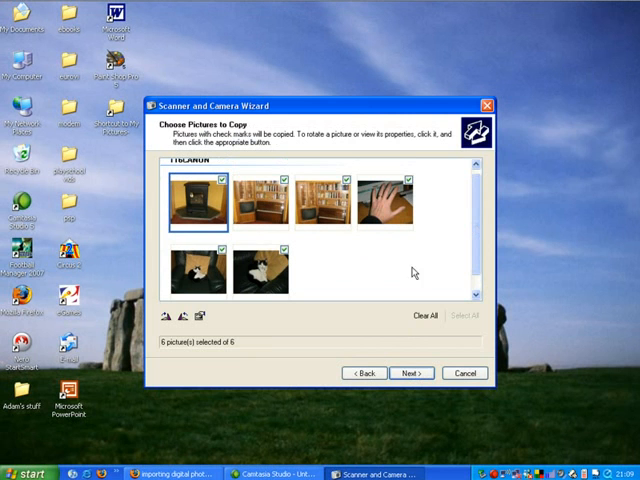
mouse_move(318, 188)
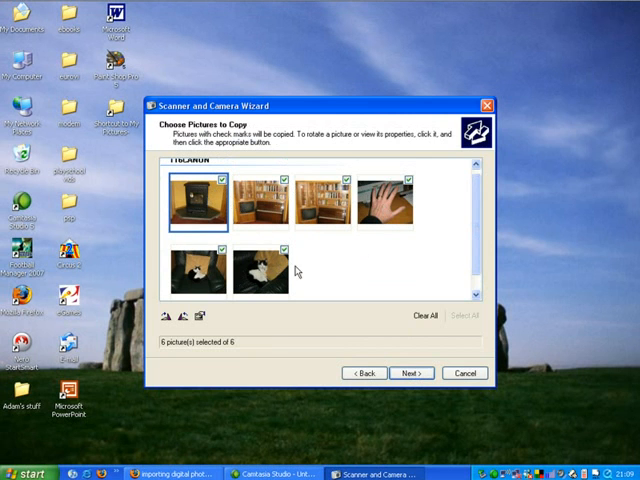
mouse_move(357, 220)
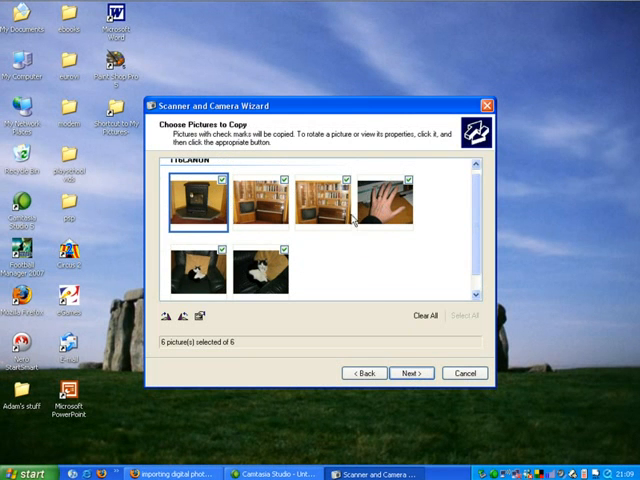
click(412, 316)
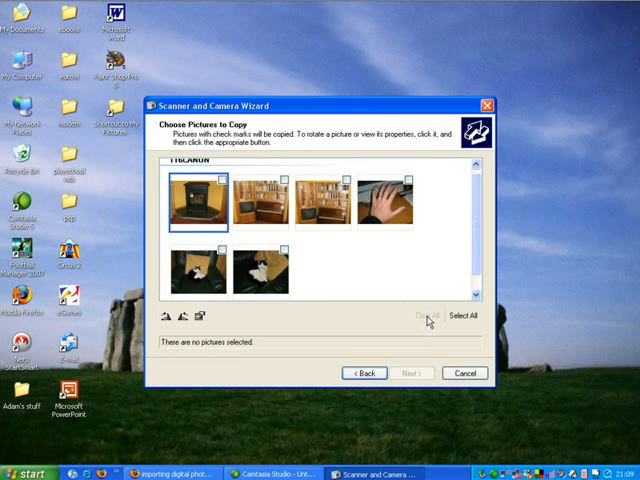
click(411, 178)
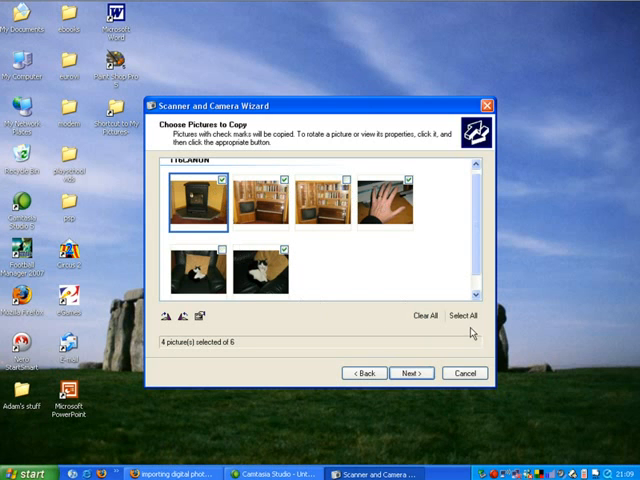
mouse_move(468, 315)
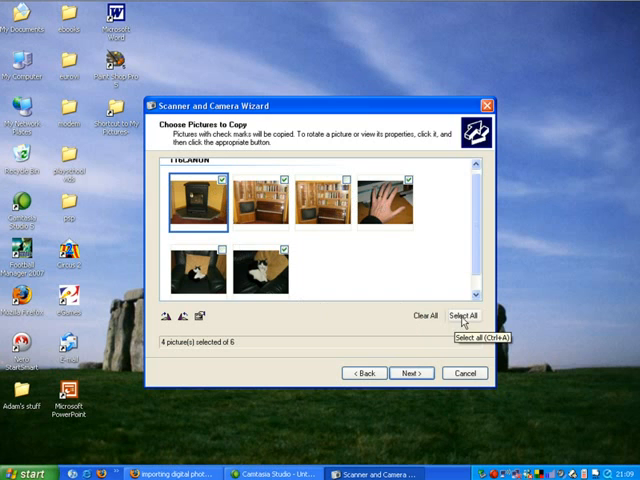
click(469, 315)
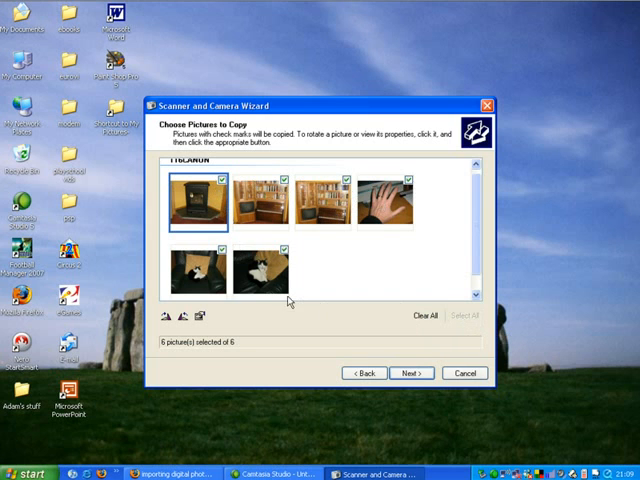
mouse_move(222, 350)
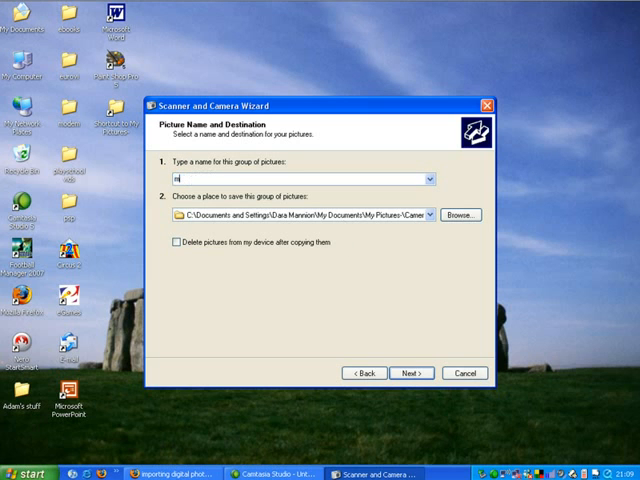
Name the picture group 'march 2008'.
text(arch)
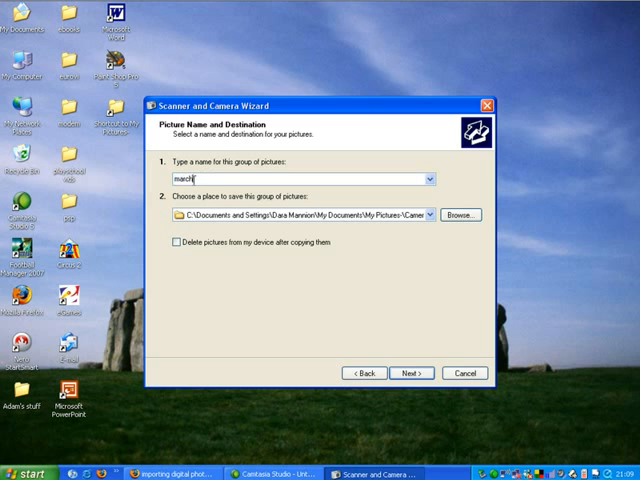
text(2008)
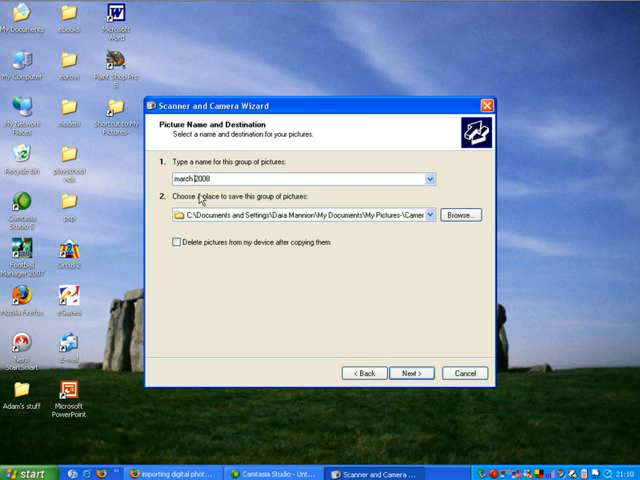
mouse_move(452, 228)
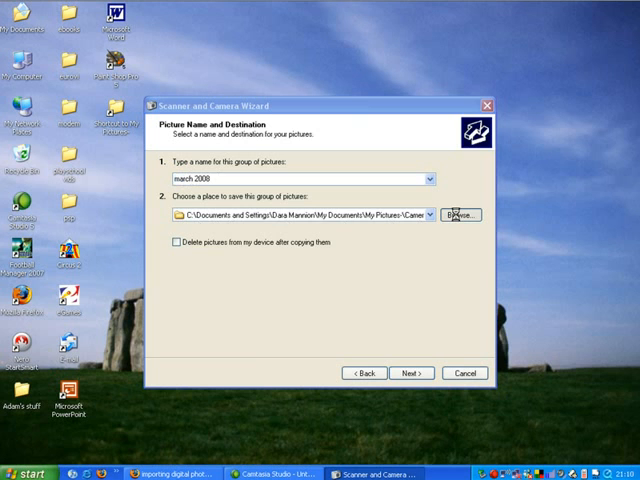
Set the save destination to My Pictures > Camera pics March 2008.
click(457, 215)
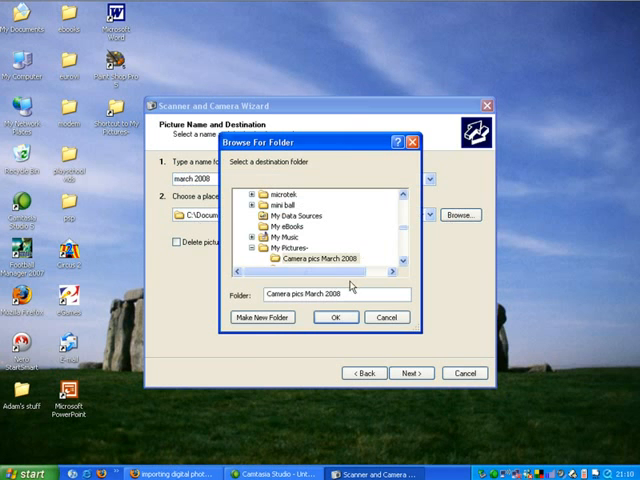
click(285, 250)
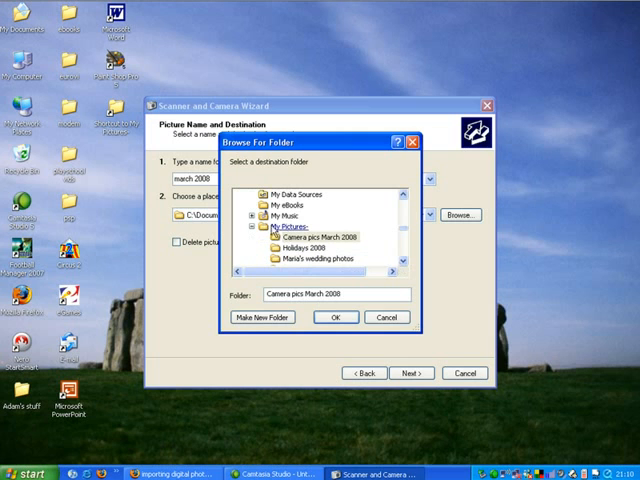
click(320, 236)
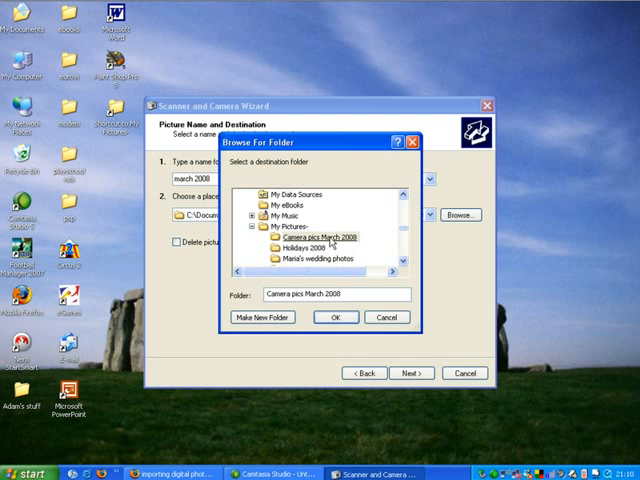
click(320, 236)
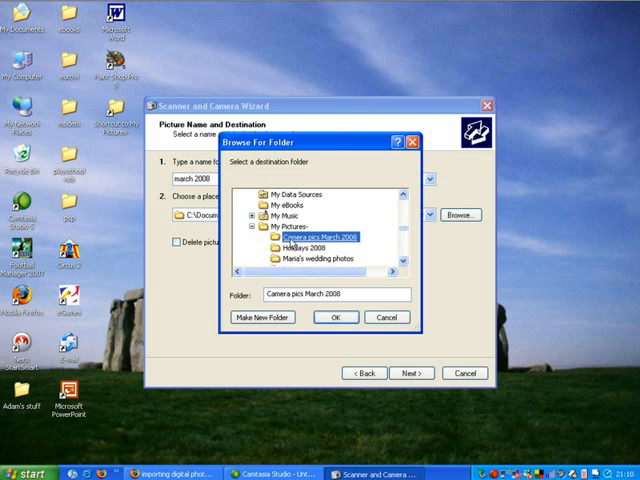
mouse_move(355, 245)
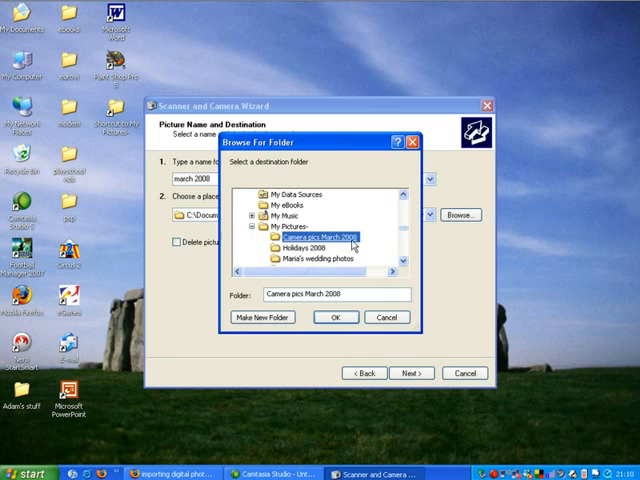
click(335, 317)
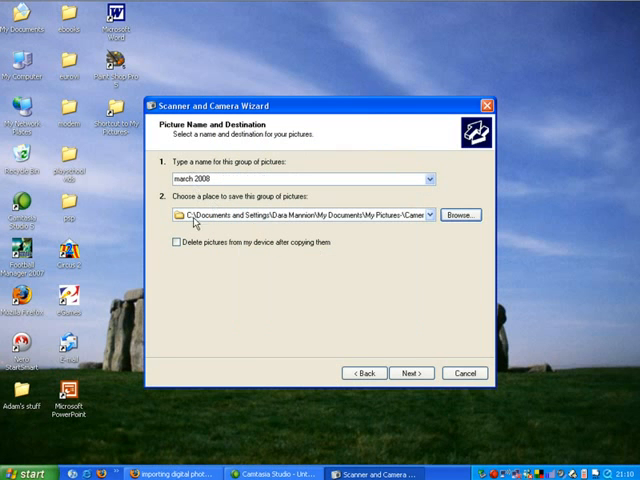
mouse_move(347, 268)
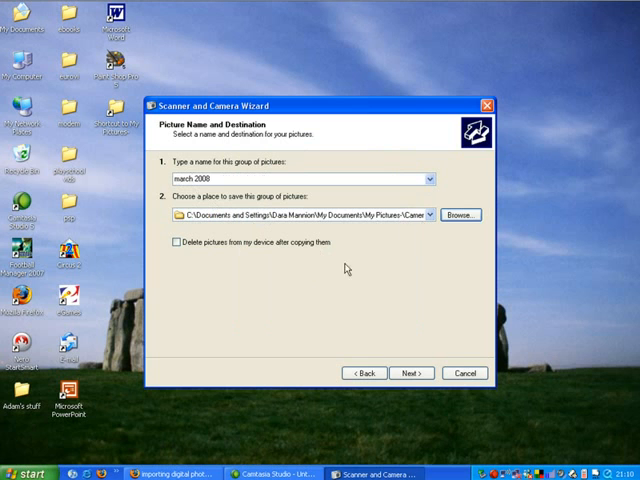
mouse_move(175, 243)
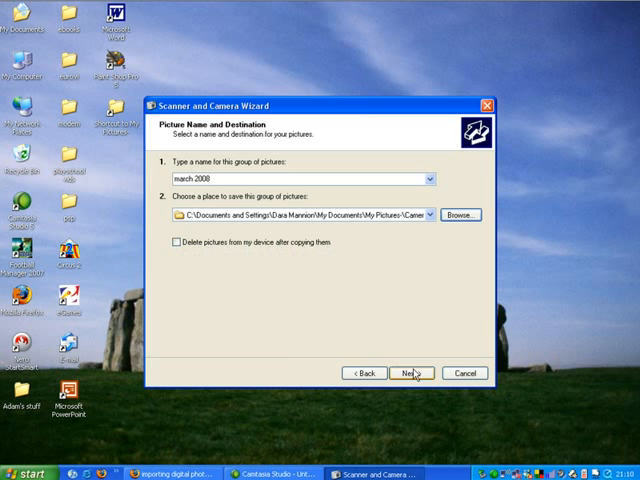
Copy the six pictures and finish the wizard without publishing or ordering prints.
click(412, 372)
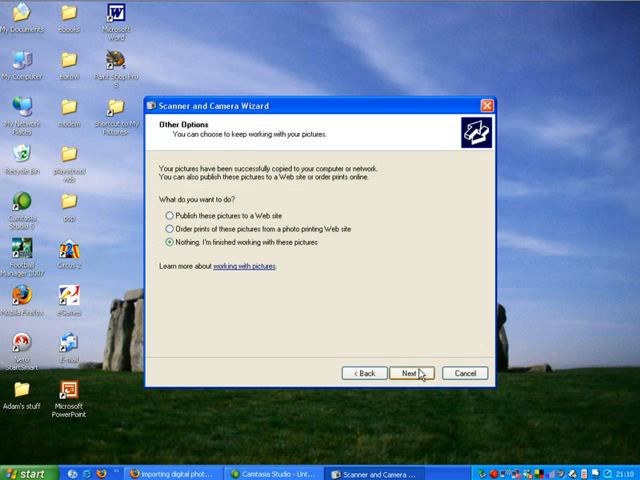
mouse_move(388, 348)
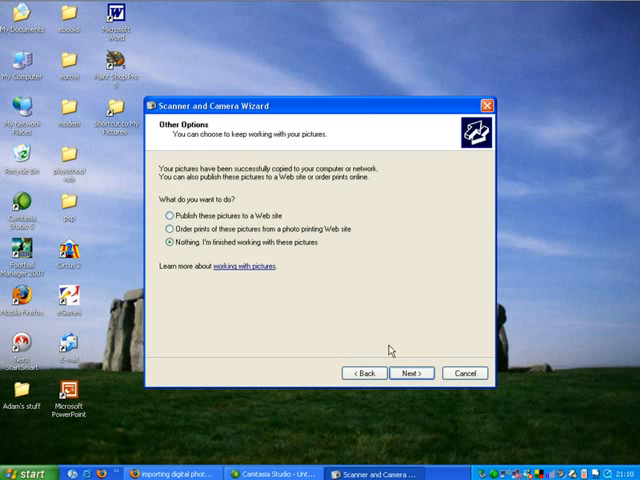
click(409, 373)
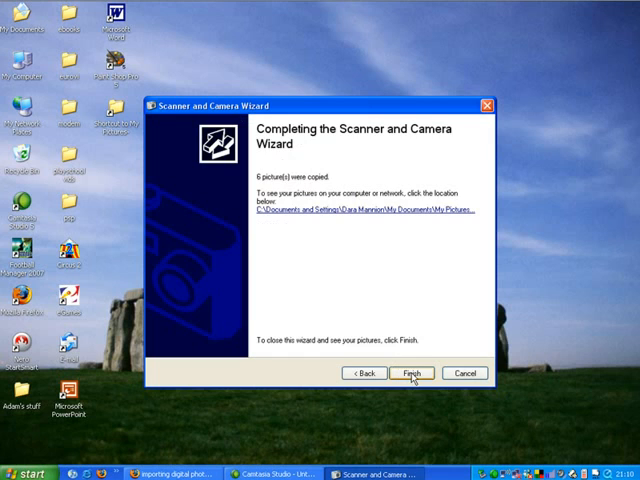
click(414, 372)
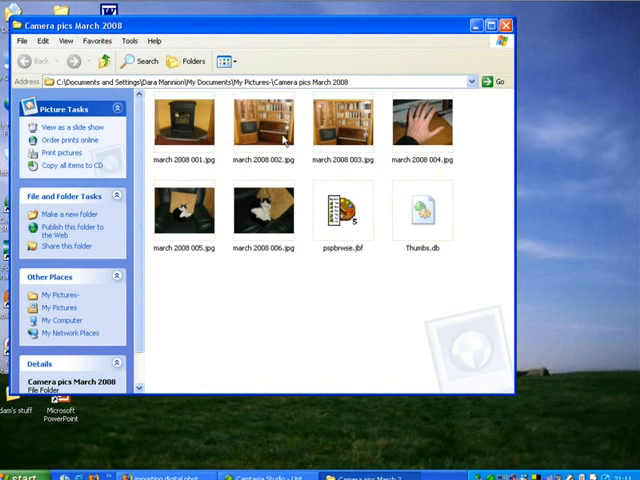
mouse_move(267, 237)
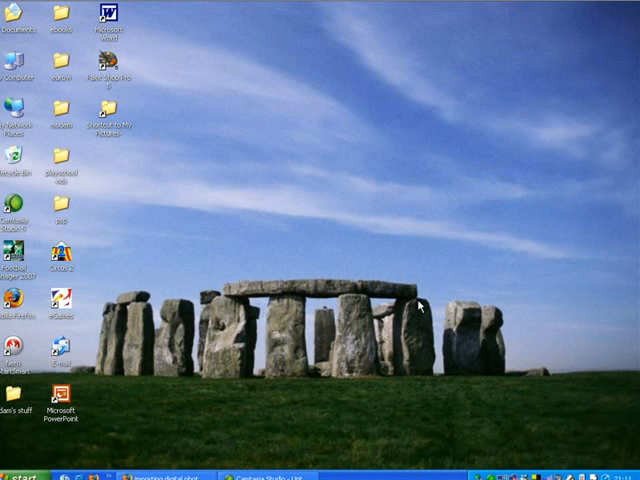
mouse_move(422, 350)
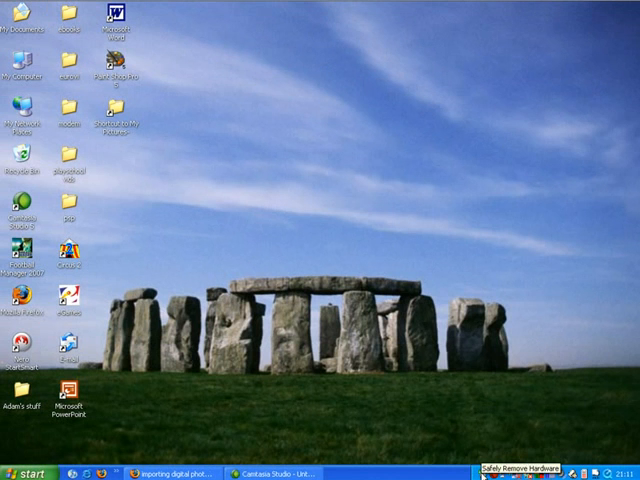
Open the Safely Remove Hardware device list from the tray icon.
click(543, 467)
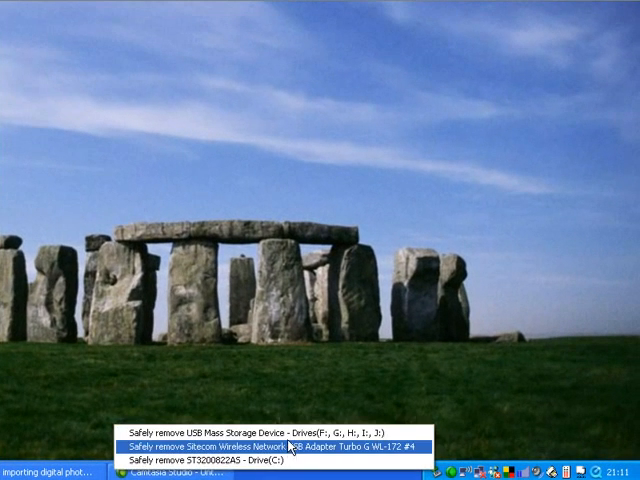
mouse_move(280, 425)
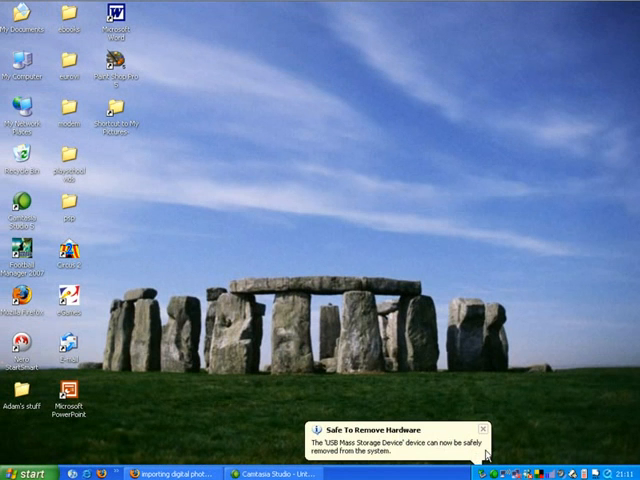
mouse_move(505, 429)
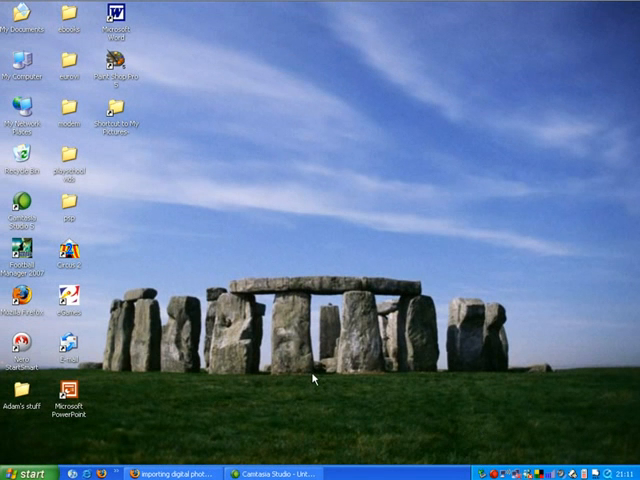
mouse_move(123, 130)
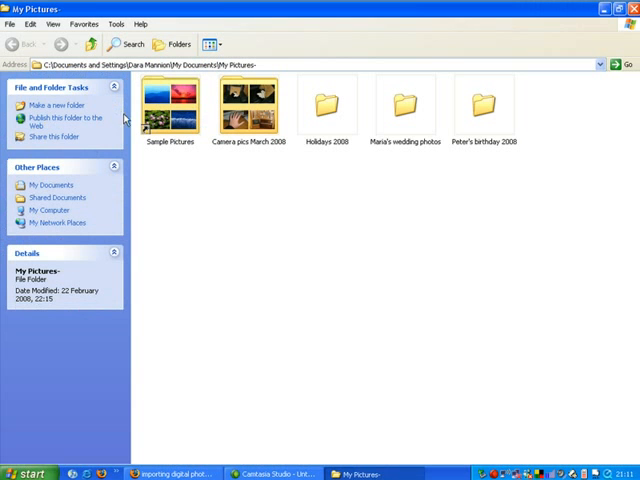
mouse_move(248, 110)
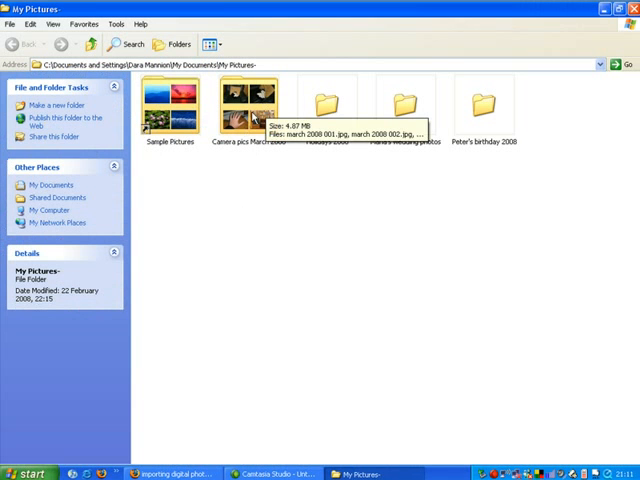
Open the Camera pics March 2008 folder to view the six photos.
double_click(247, 107)
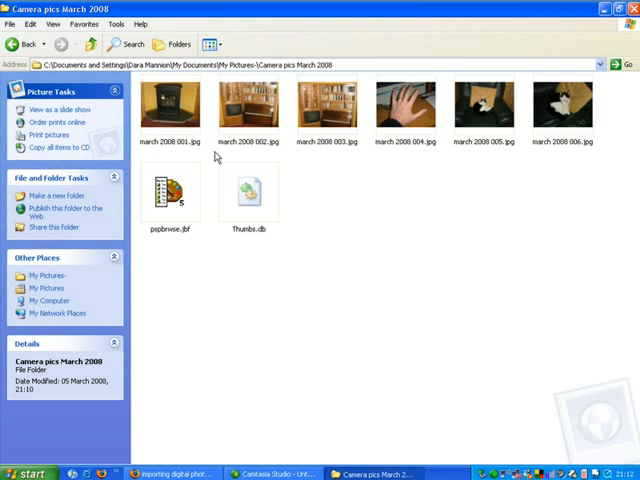
mouse_move(278, 122)
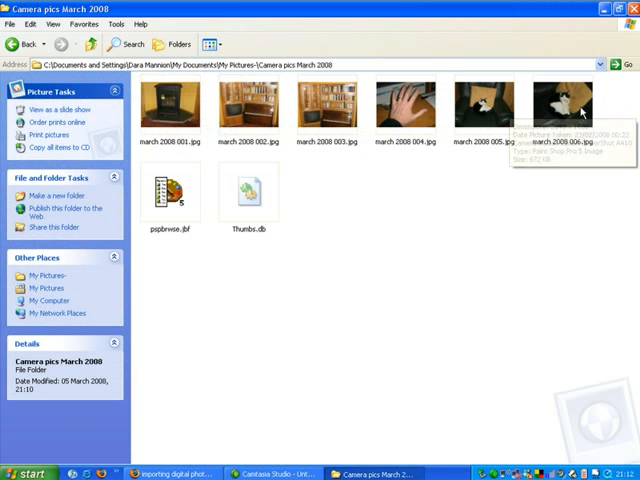
mouse_move(480, 210)
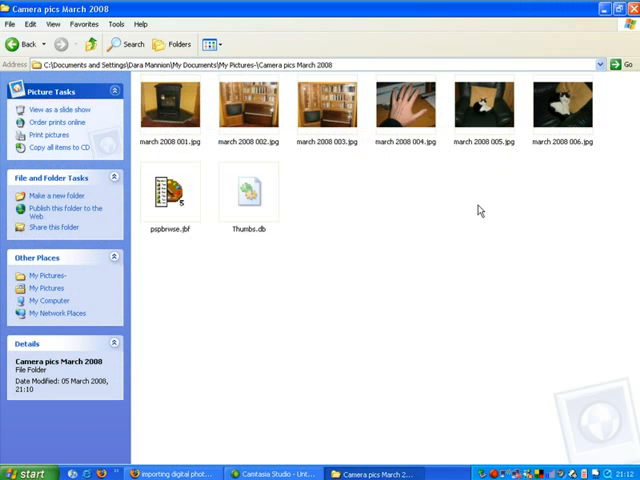
mouse_move(467, 232)
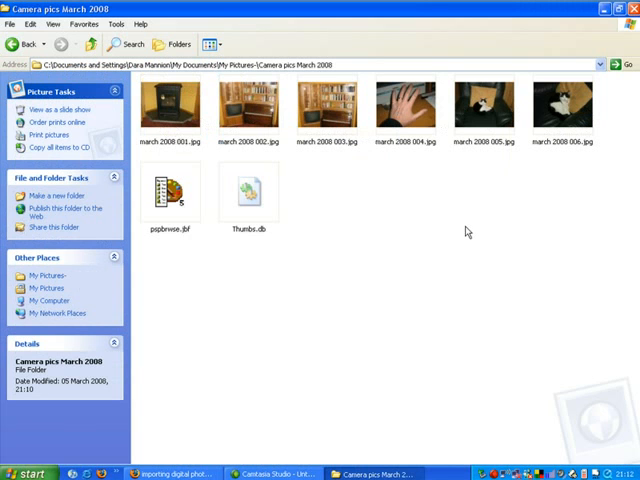